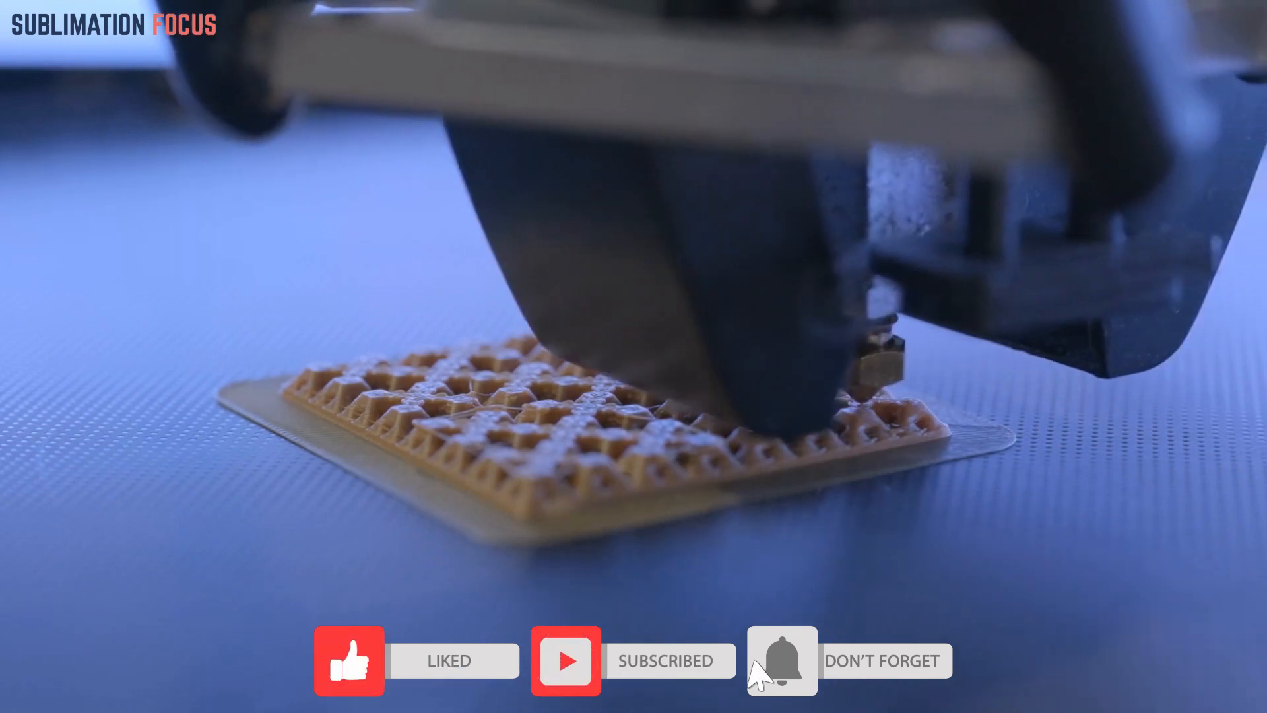
left_click(780, 659)
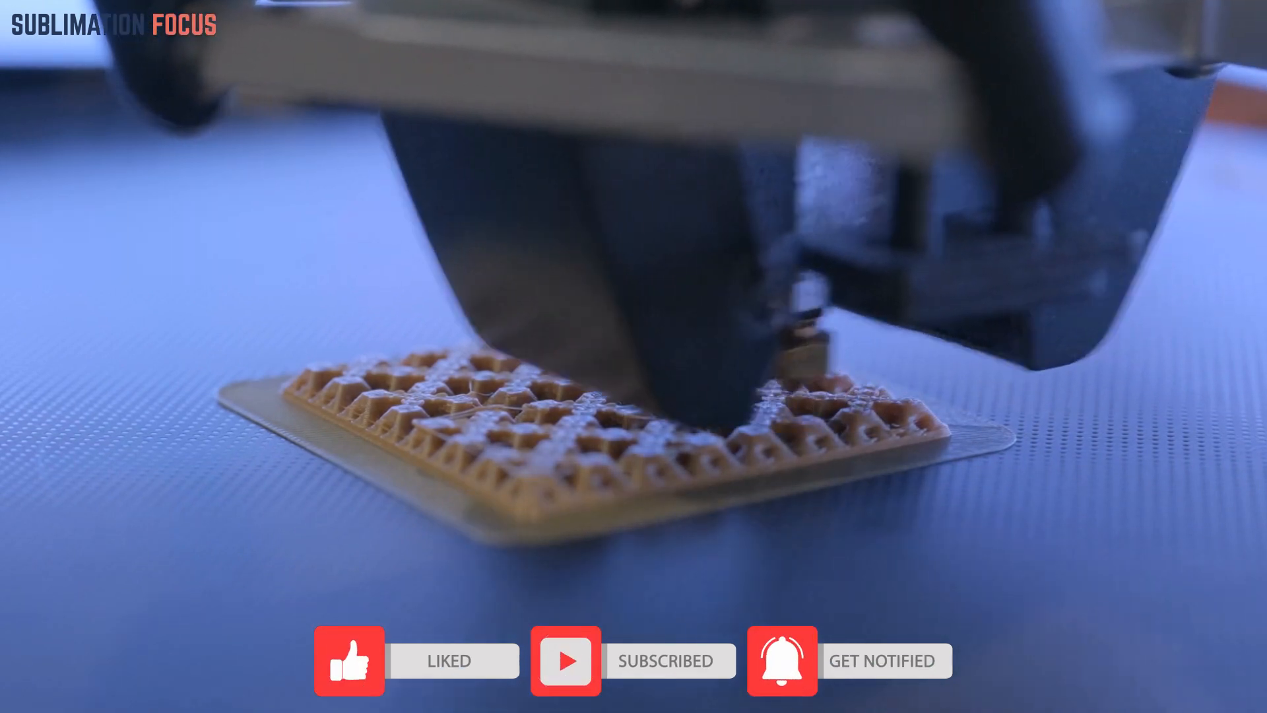